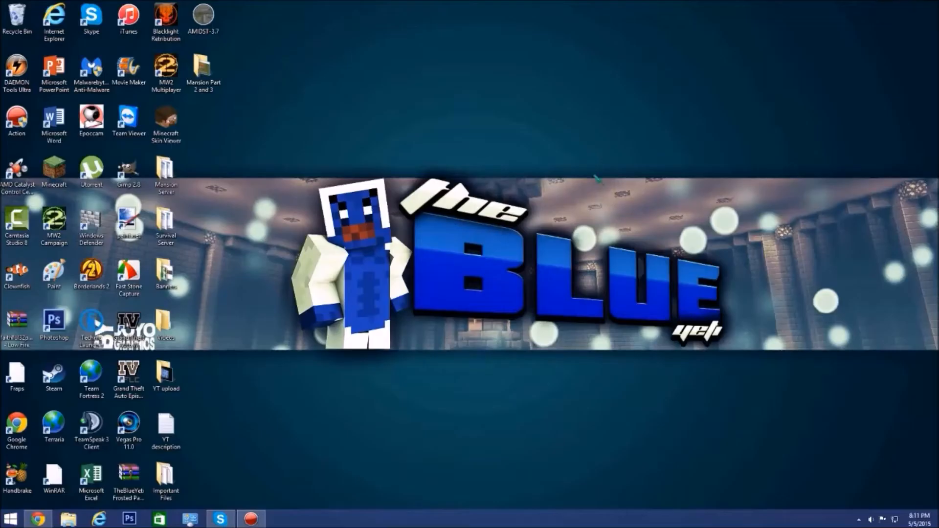
mouse_move(779, 124)
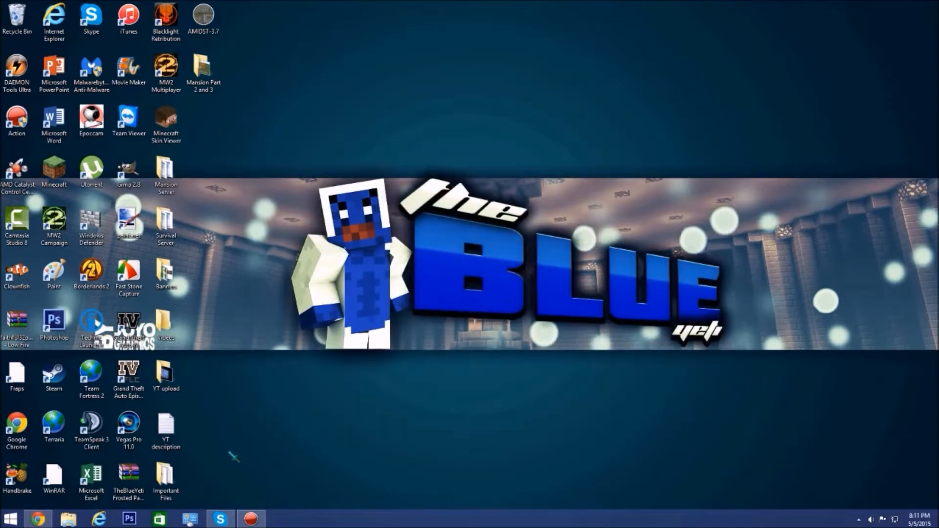
mouse_move(646, 183)
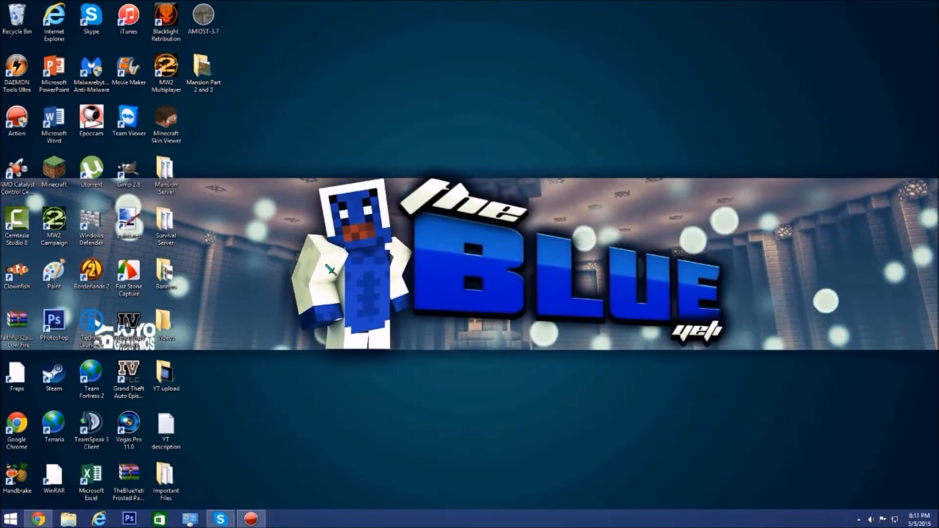
mouse_move(688, 219)
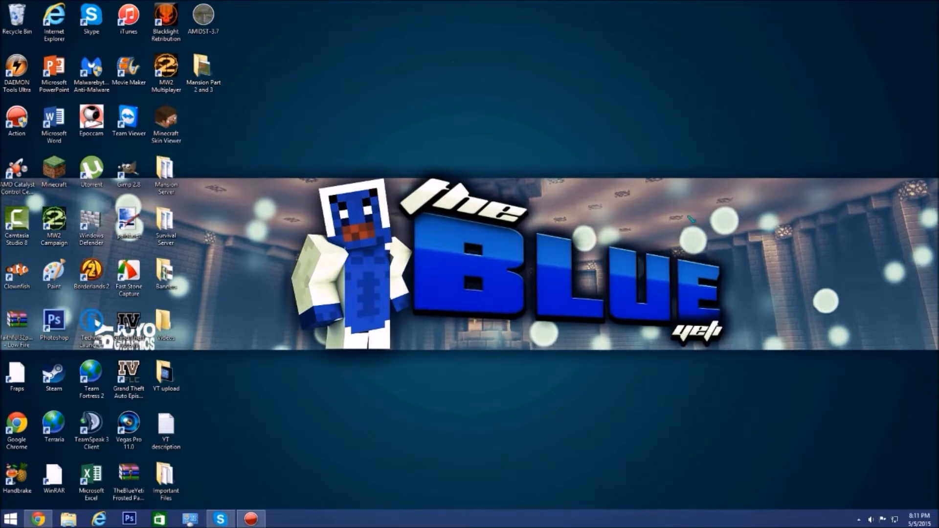
mouse_move(350, 155)
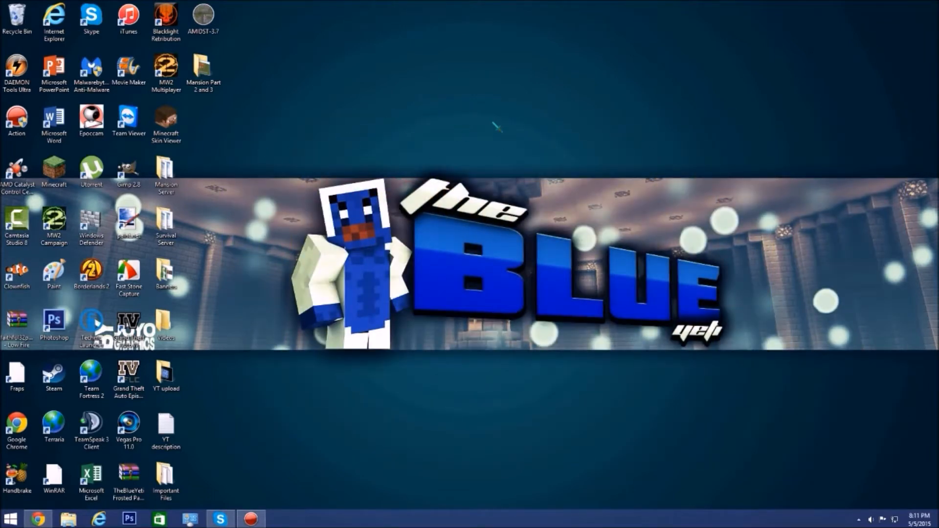
mouse_move(203, 398)
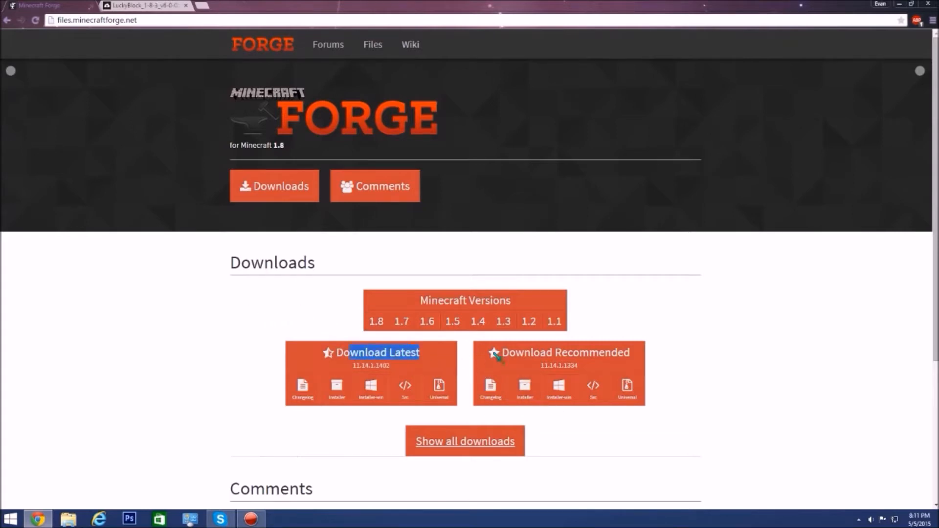
mouse_move(336, 387)
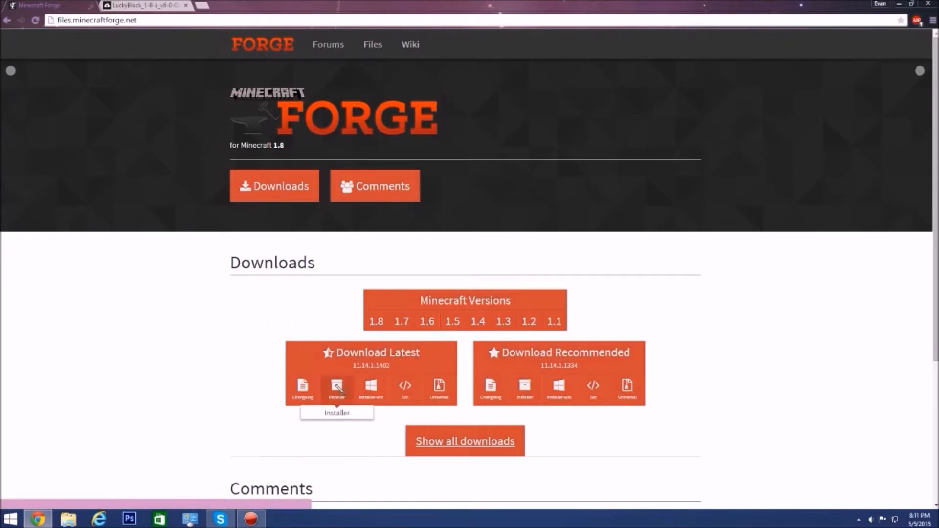
Download the latest Forge 1.8 installer, skipping the adfoc.us ad and keeping the file.
click(337, 388)
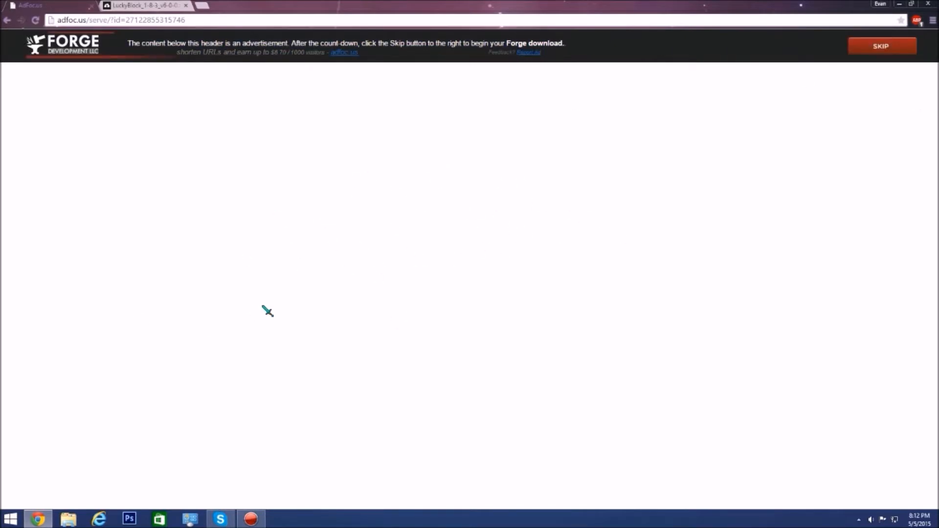
click(880, 46)
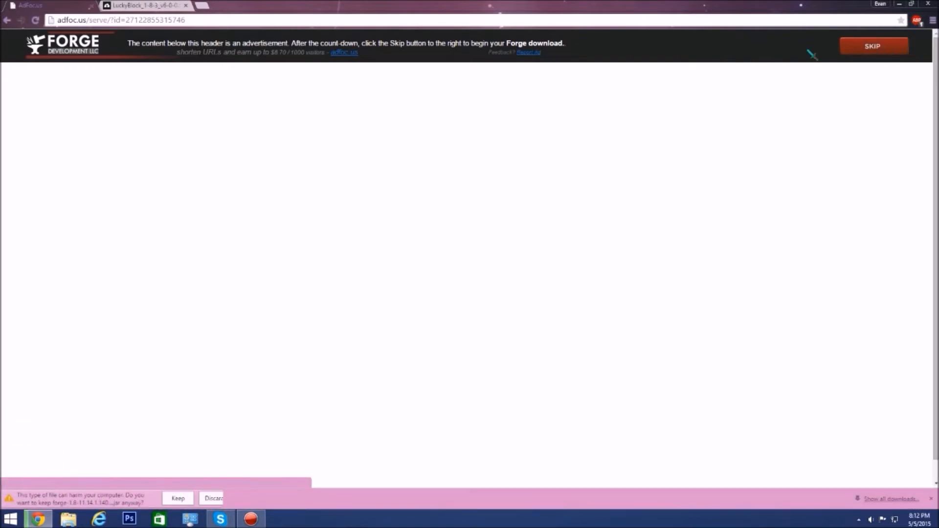
click(177, 498)
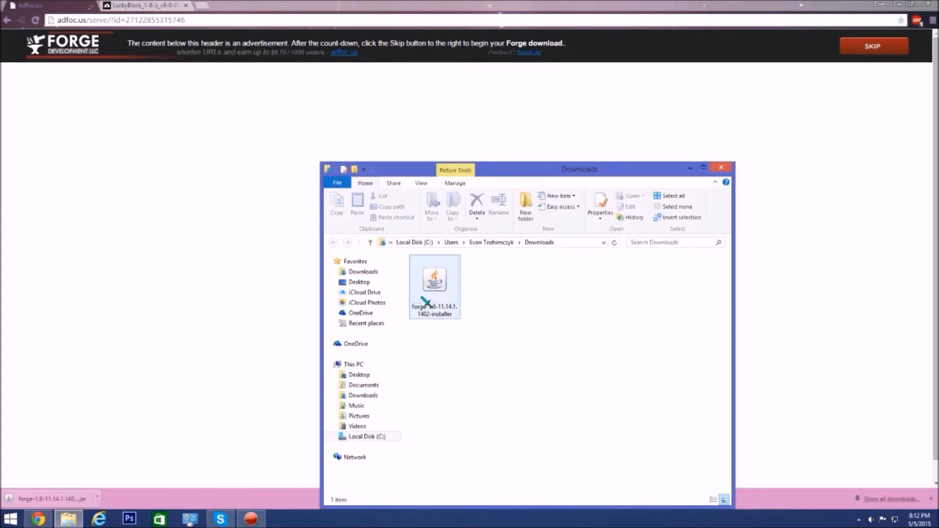
Open the Forge installer with Java(TM) Platform SE binary and close the Downloads window.
right_click(434, 279)
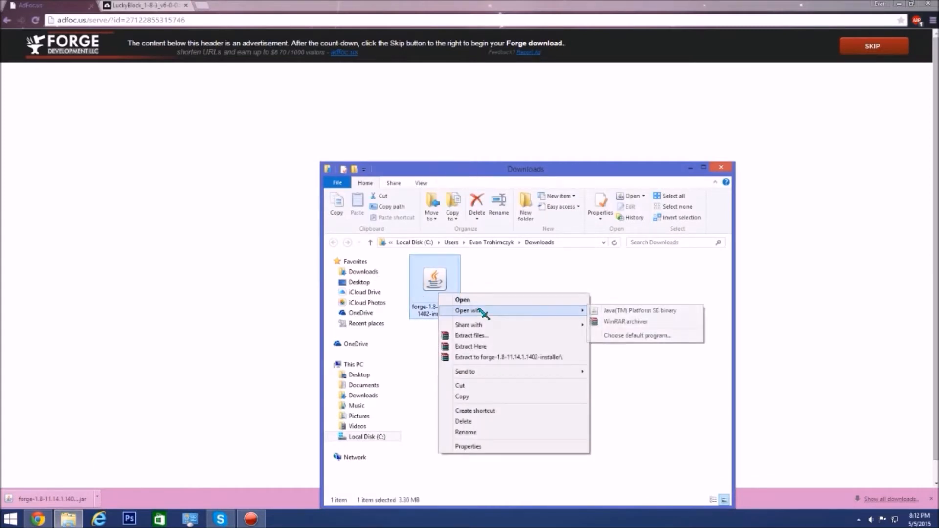
mouse_move(641, 311)
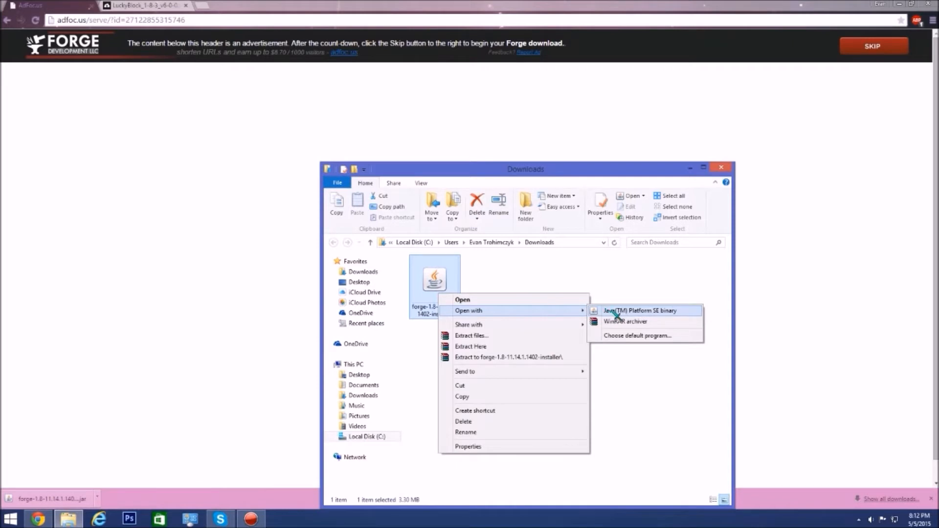
click(640, 310)
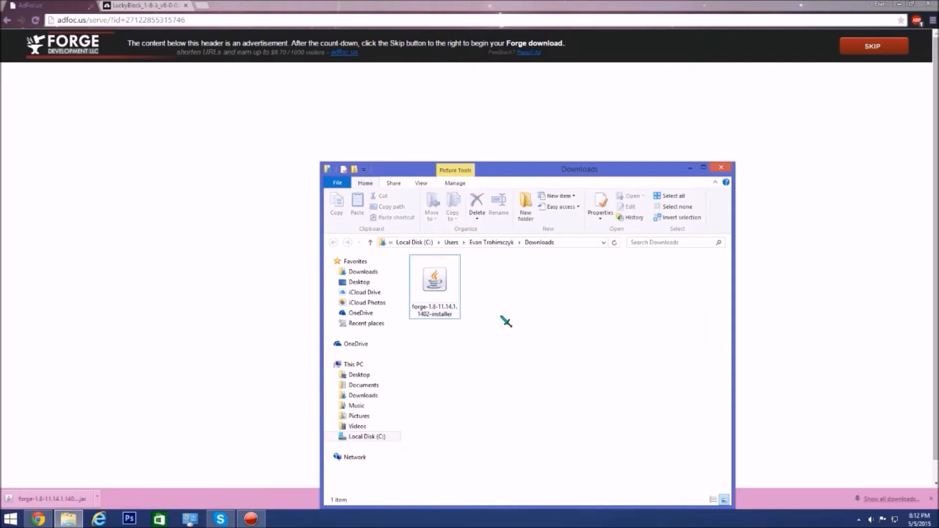
mouse_move(557, 263)
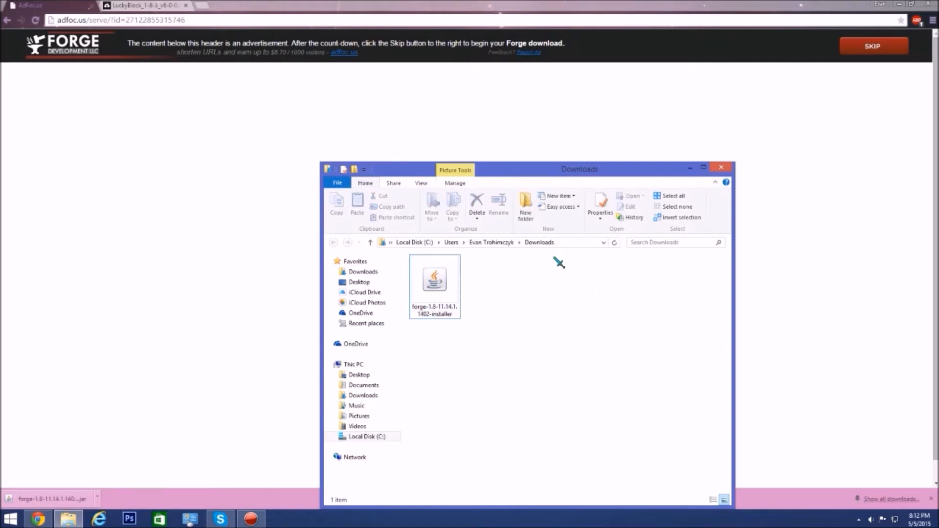
mouse_move(715, 182)
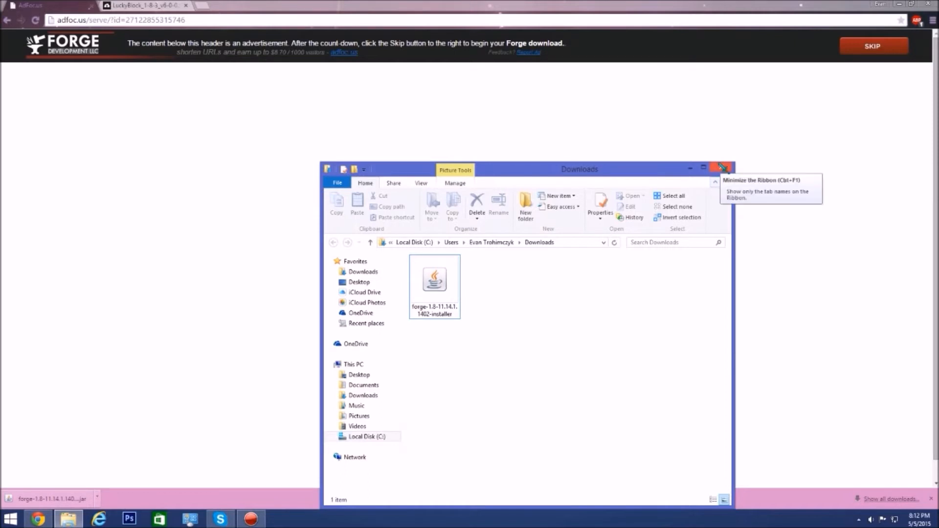
click(723, 167)
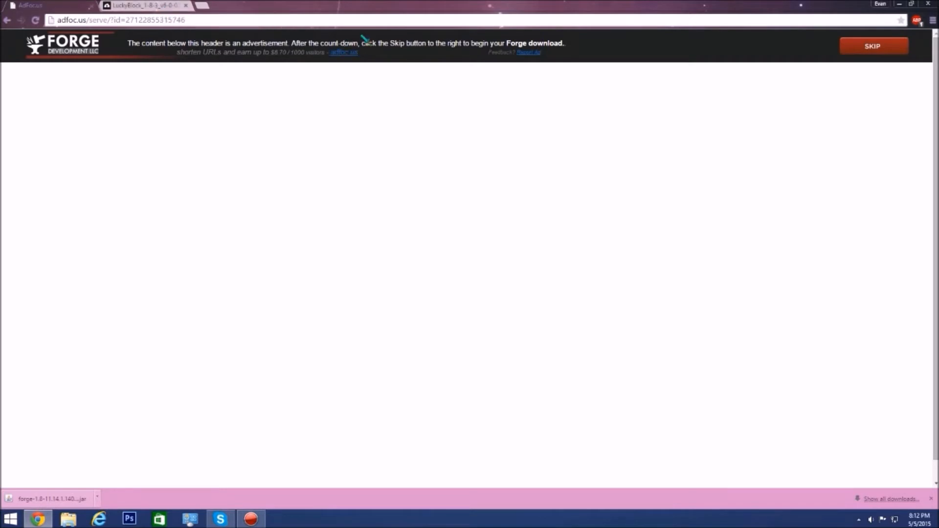
Download LuckyBlock_1-8-3_v6-0-0.zip from Mineloads and show it in its folder.
click(872, 45)
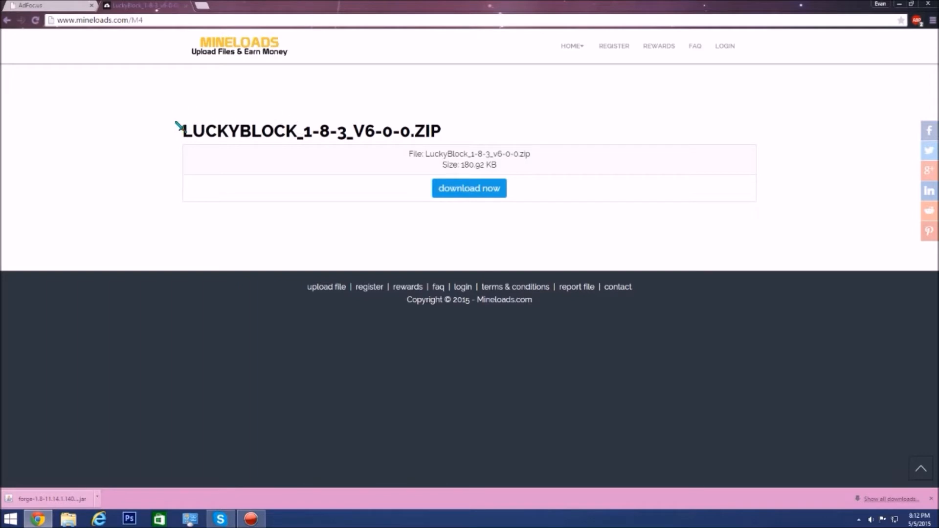
mouse_move(410, 165)
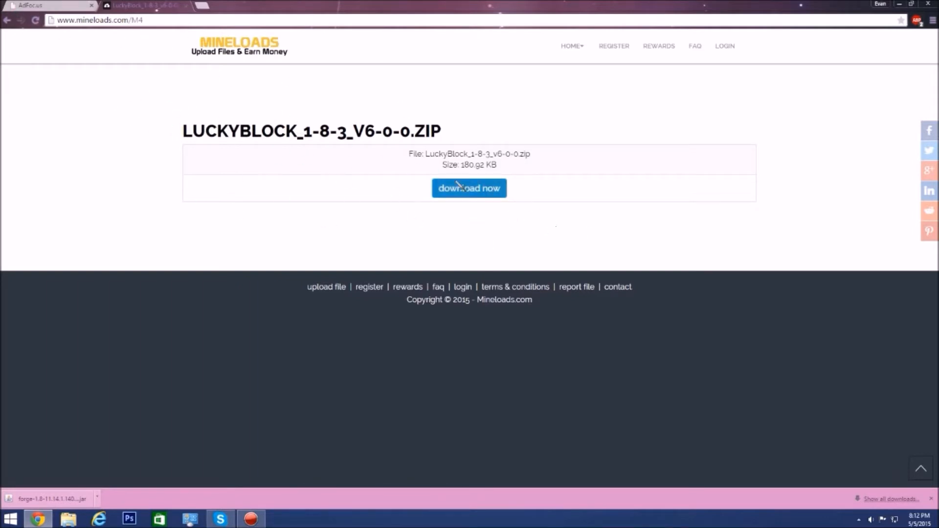
click(469, 188)
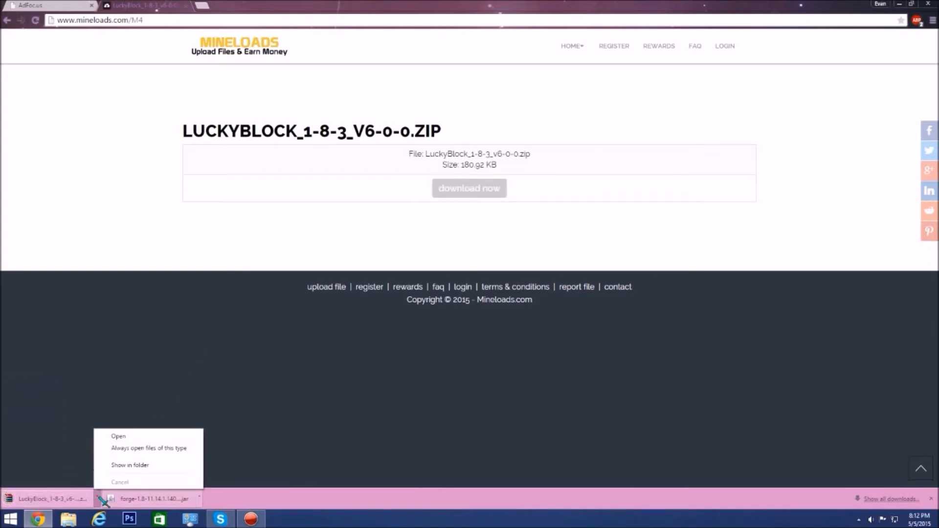
click(130, 465)
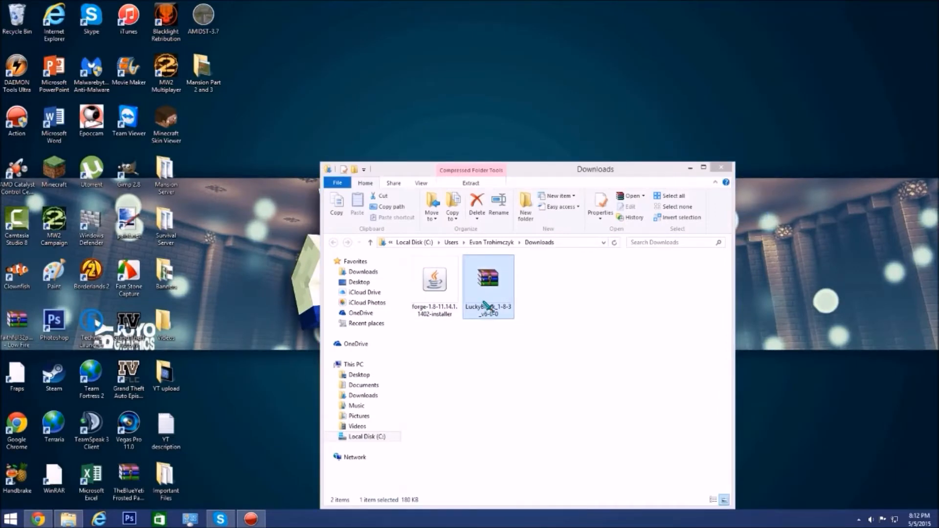
Extract the LuckyBlock zip here and open the extracted folder.
right_click(487, 282)
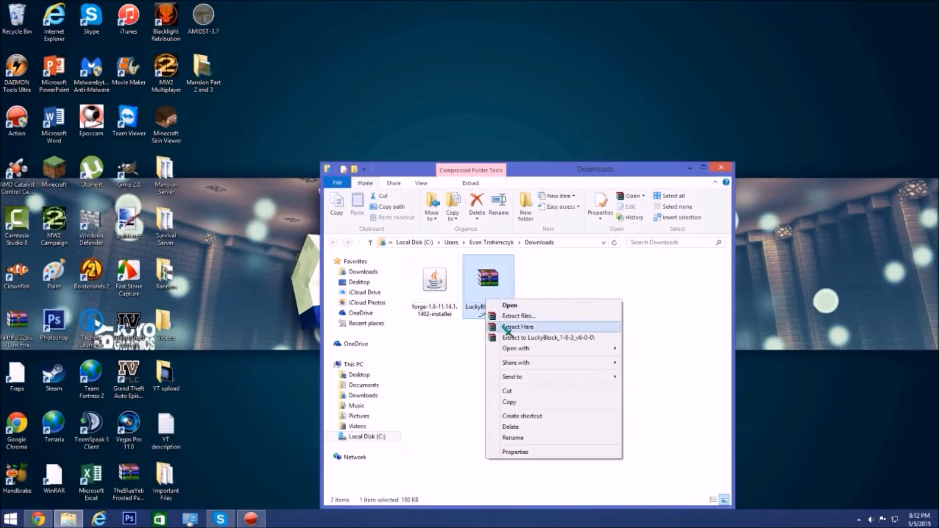
click(518, 327)
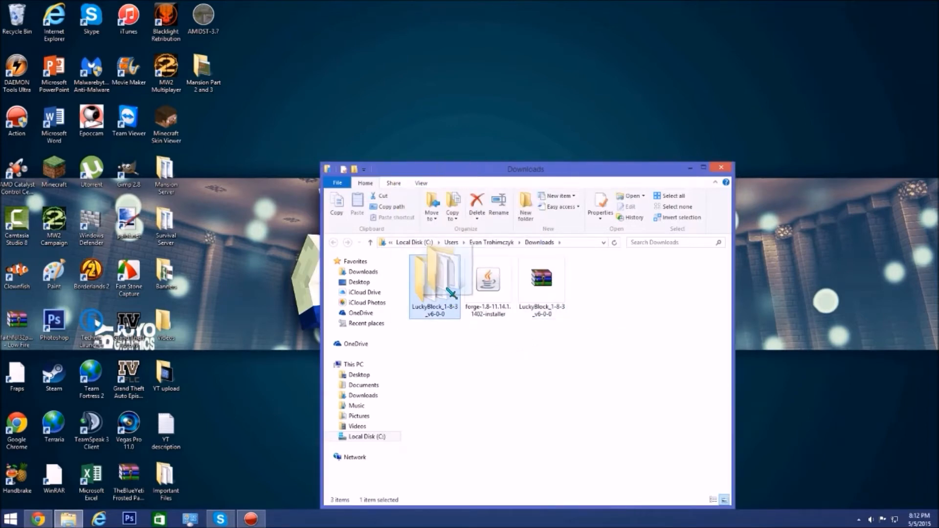
double_click(434, 277)
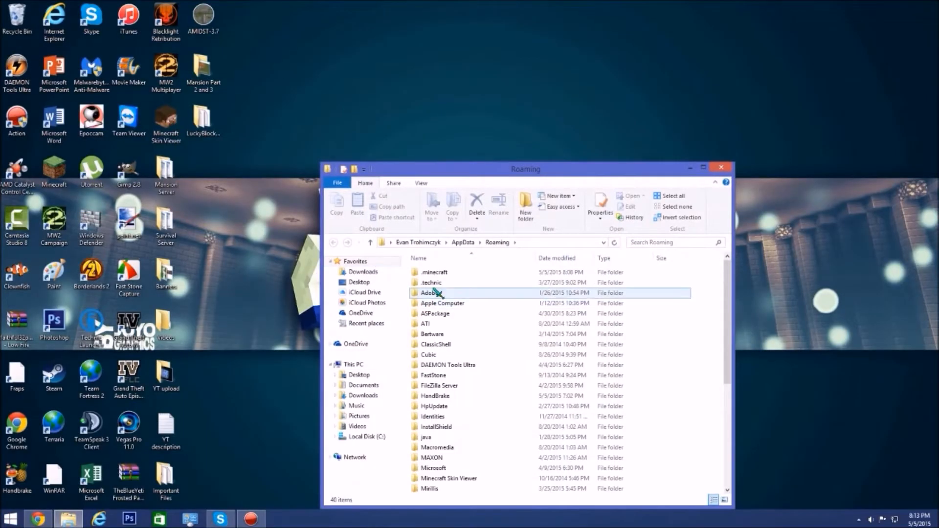
Open .minecraft's mods folder, then launch Minecraft from the desktop shortcut.
double_click(432, 272)
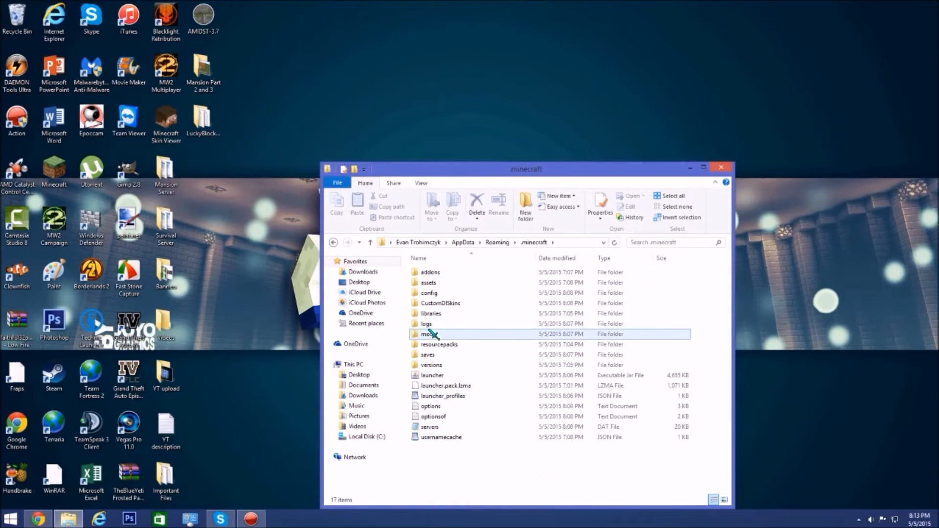
double_click(428, 333)
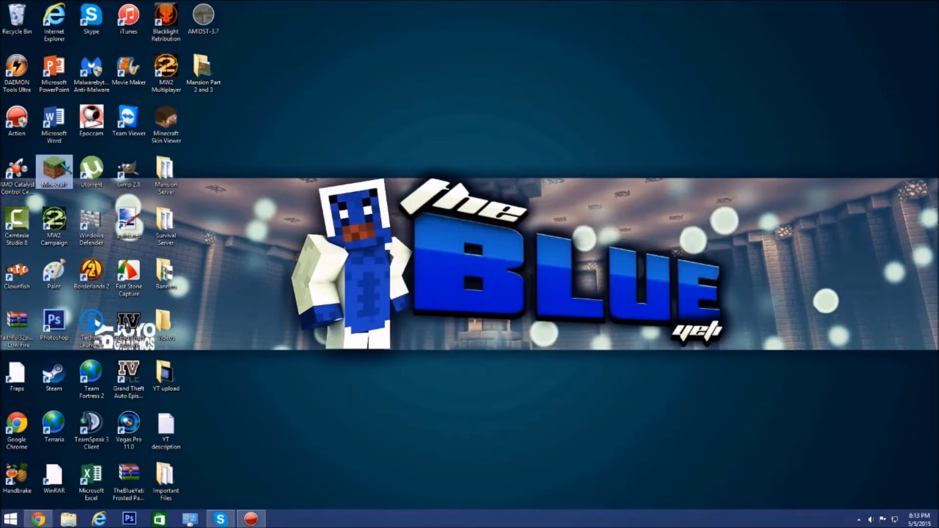
double_click(54, 172)
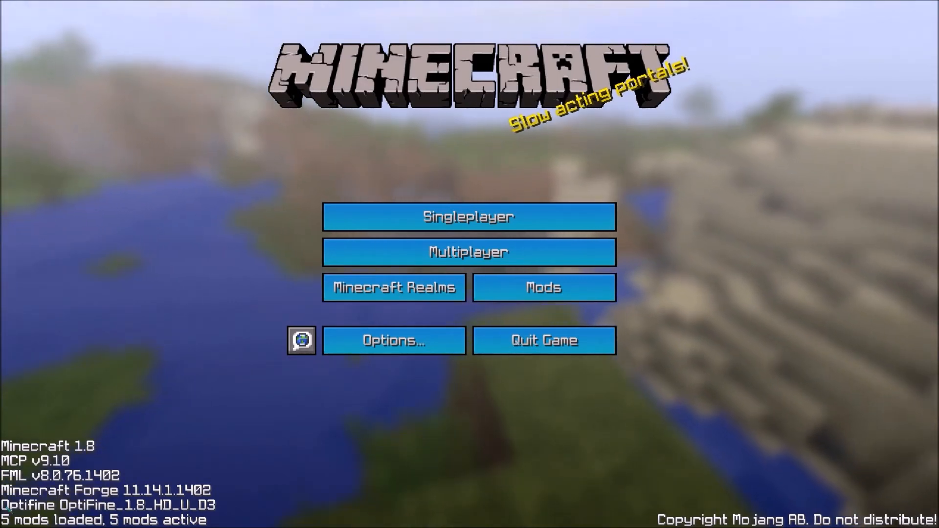
Confirm Lucky Block 6.0.0 in the Mods list, then create a new Creative world.
click(542, 287)
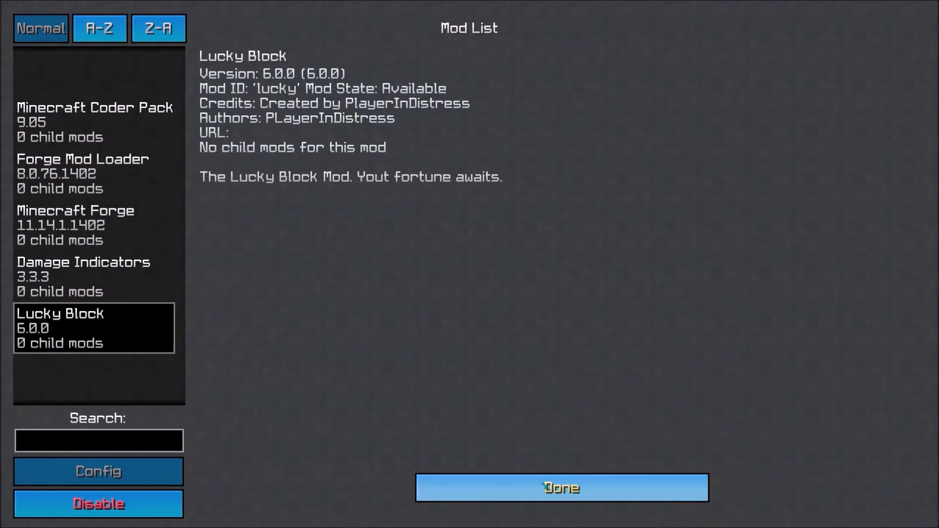
click(561, 487)
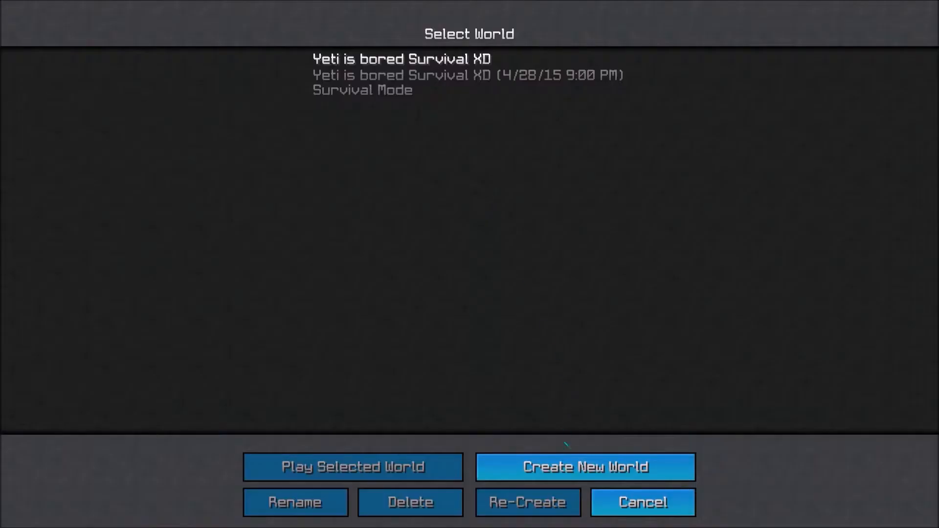
click(586, 467)
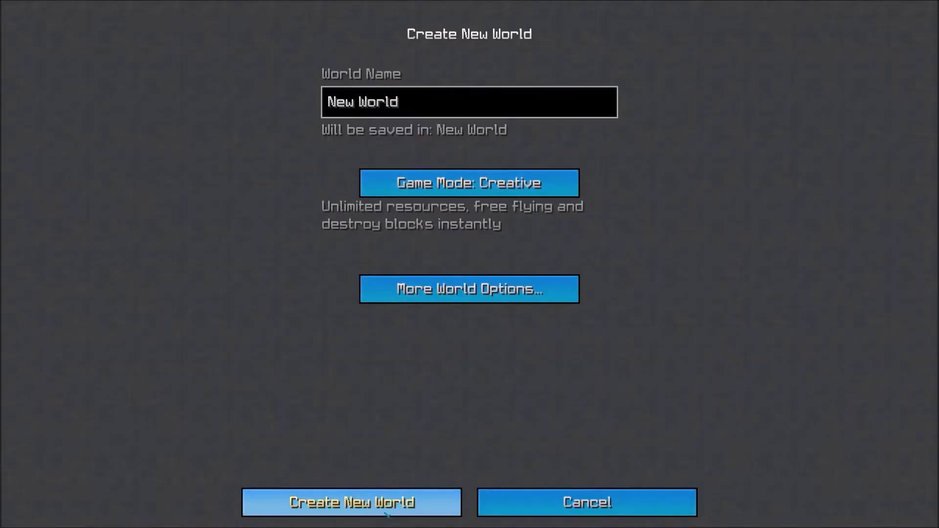
click(351, 502)
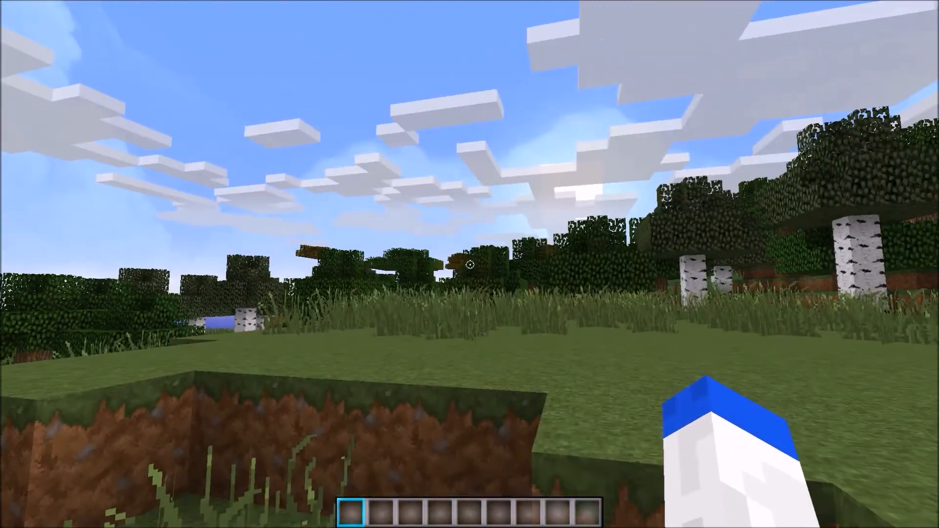
Search the Creative inventory for 'luck' and take a 64-stack of Lucky Blocks.
key(e)
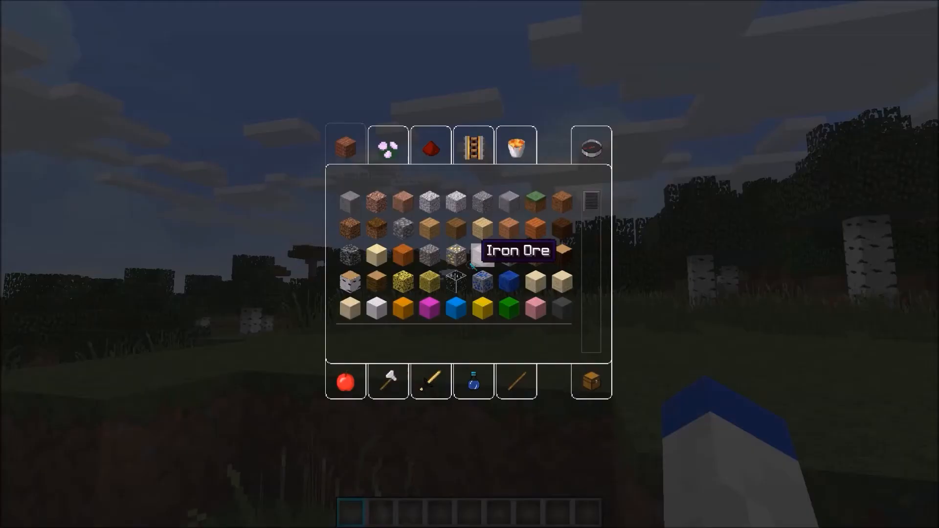
mouse_move(590, 147)
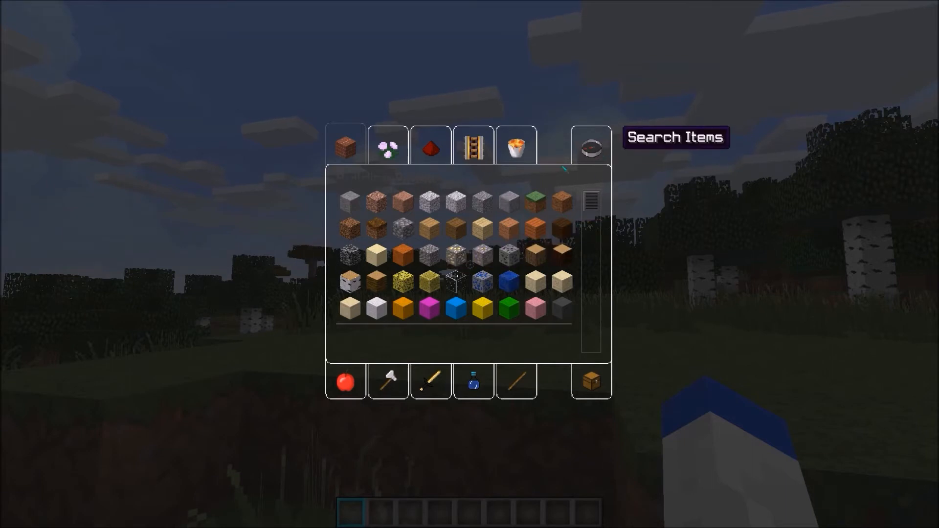
text(lu)
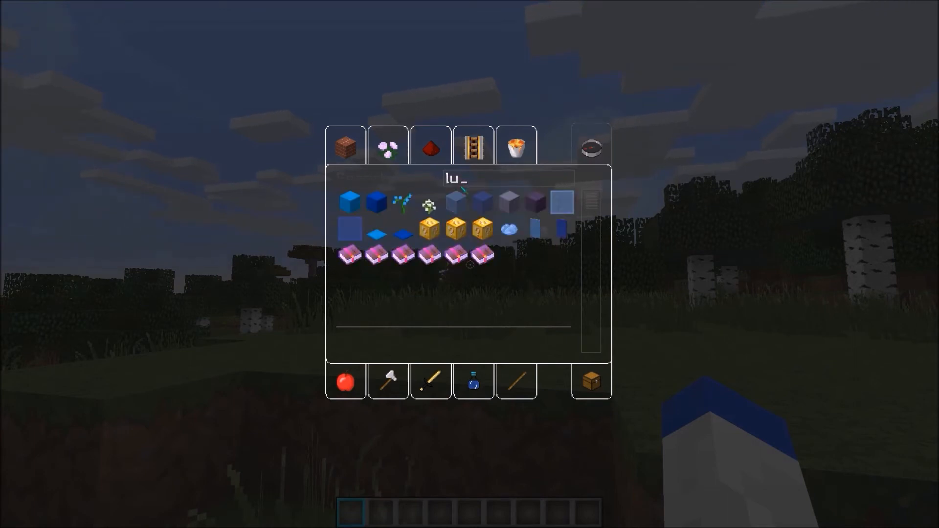
key(backspace)
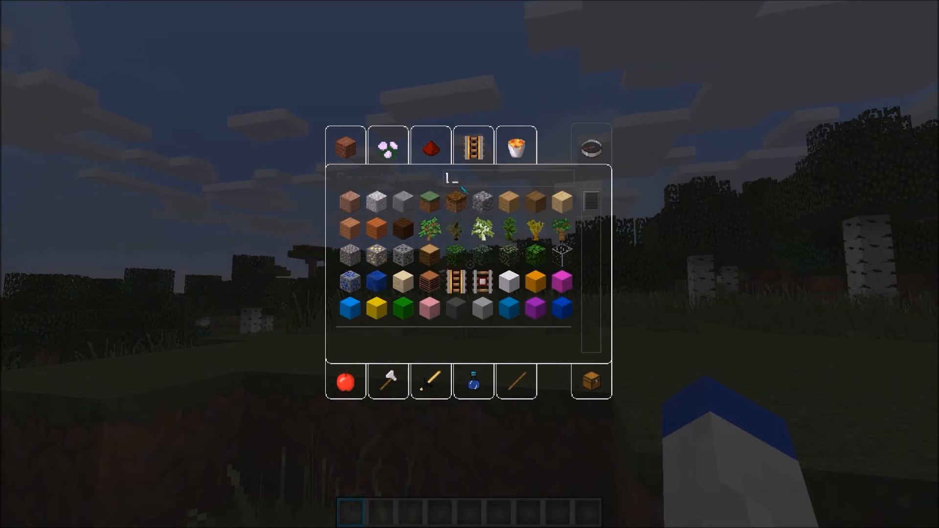
text(uck)
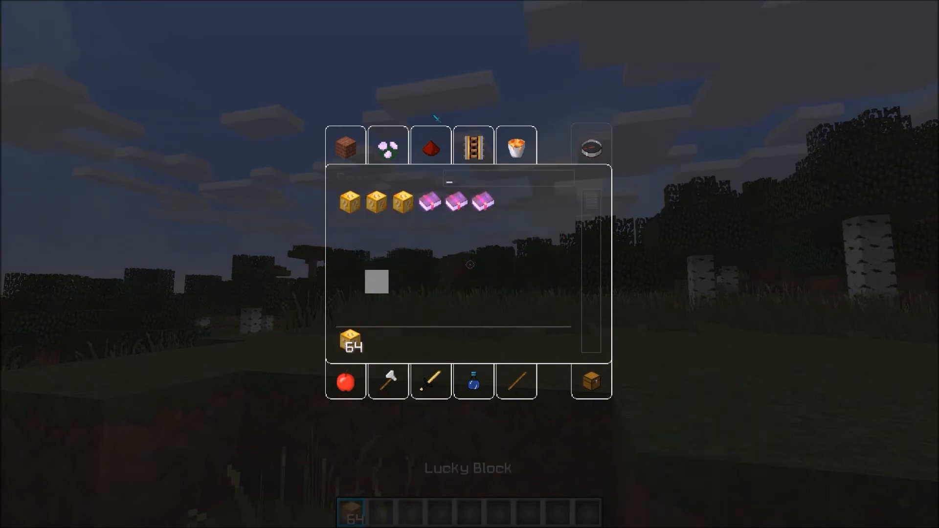
key(E)
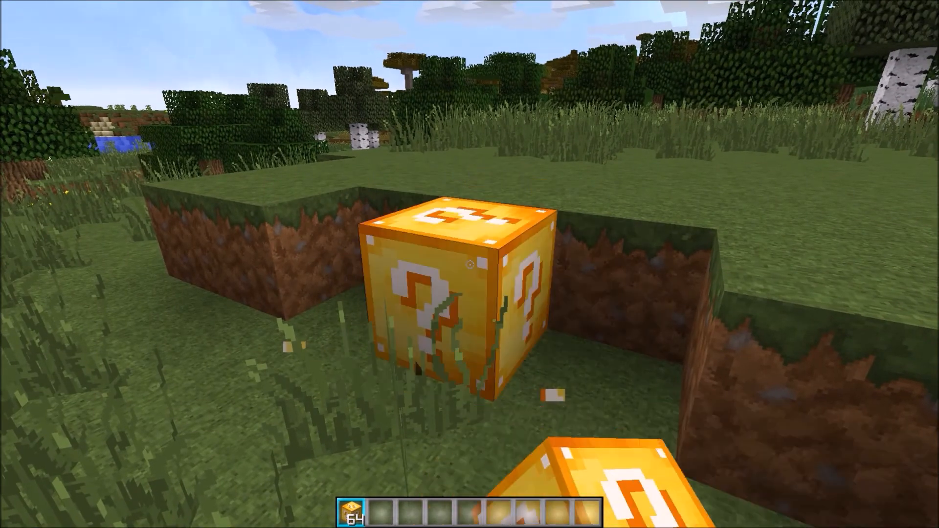
Place a Lucky Block, break it in survival, and respawn after the fatal explosion.
click(469, 265)
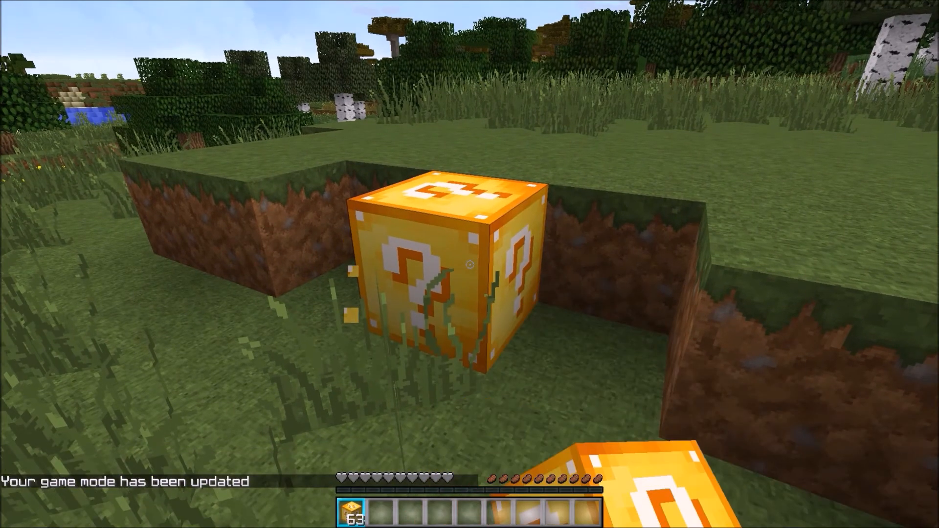
click(446, 264)
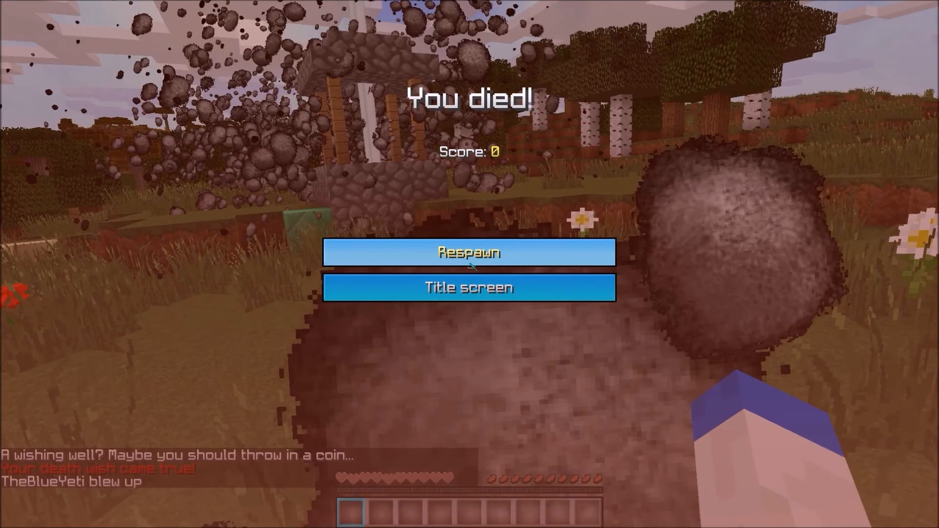
click(469, 252)
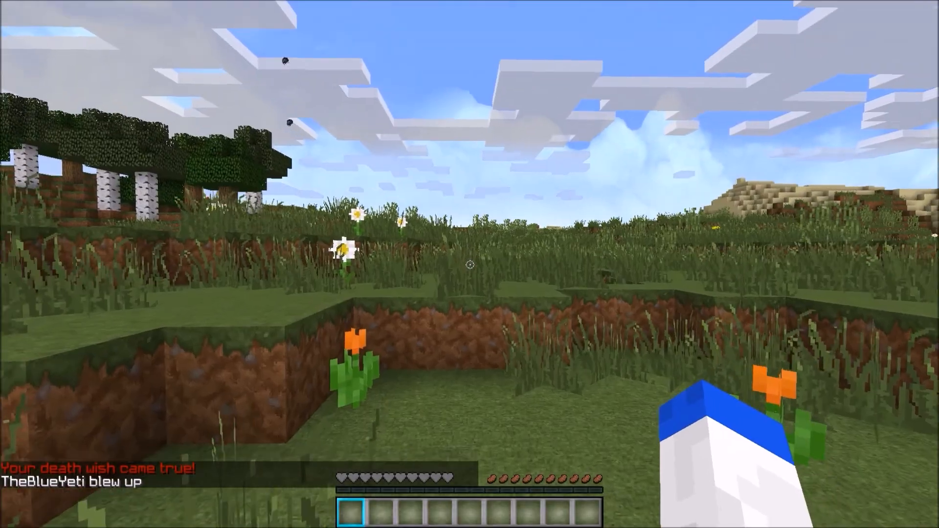